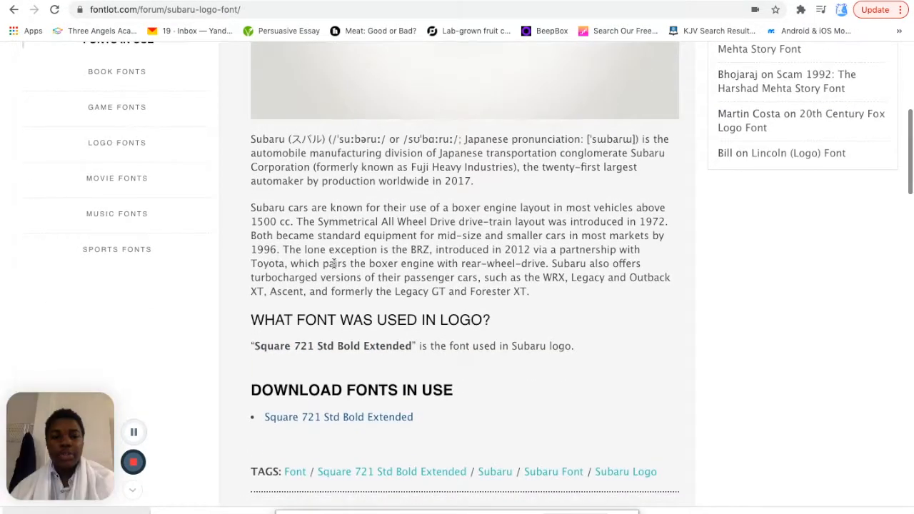
Step: Scroll the Fontlot page to the 'What font was used in logo?' section
{"action": "scroll", "scroll_direction": "down", "scroll_amount": 3}
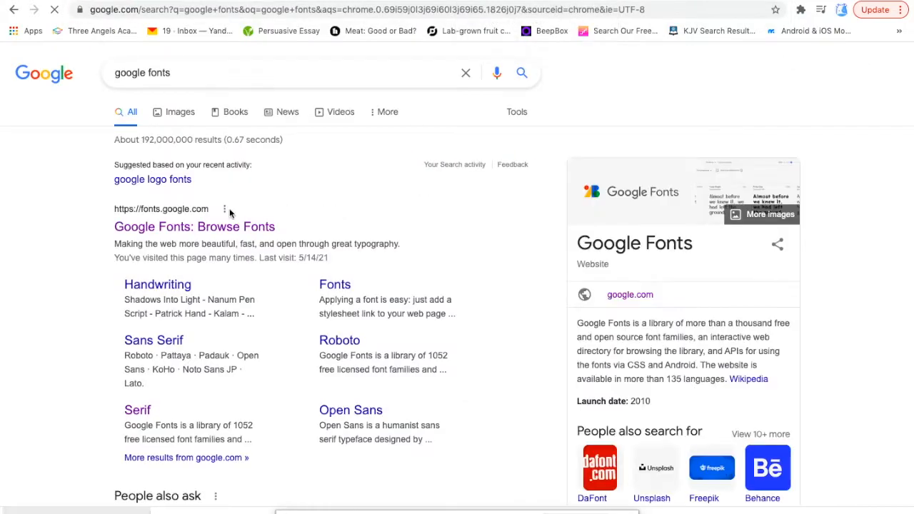
Step: Open the 'Google Fonts: Browse Fonts' result from the search page
{"action": "left_click", "coordinate": [194, 227]}
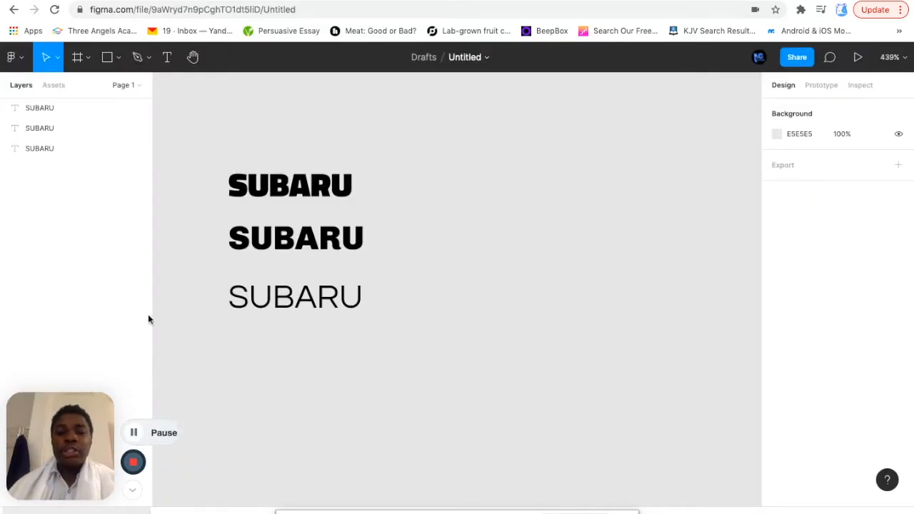
{"action": "left_click", "coordinate": [289, 184]}
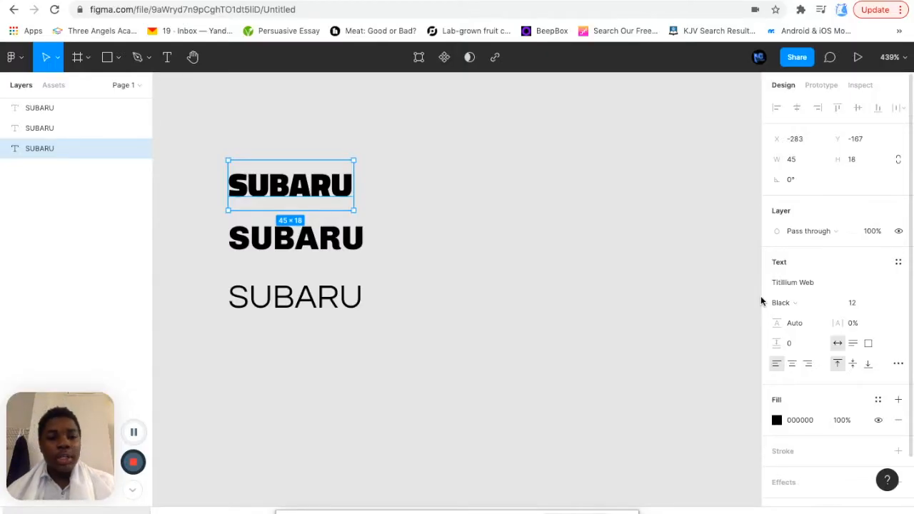
{"action": "left_click", "coordinate": [295, 238]}
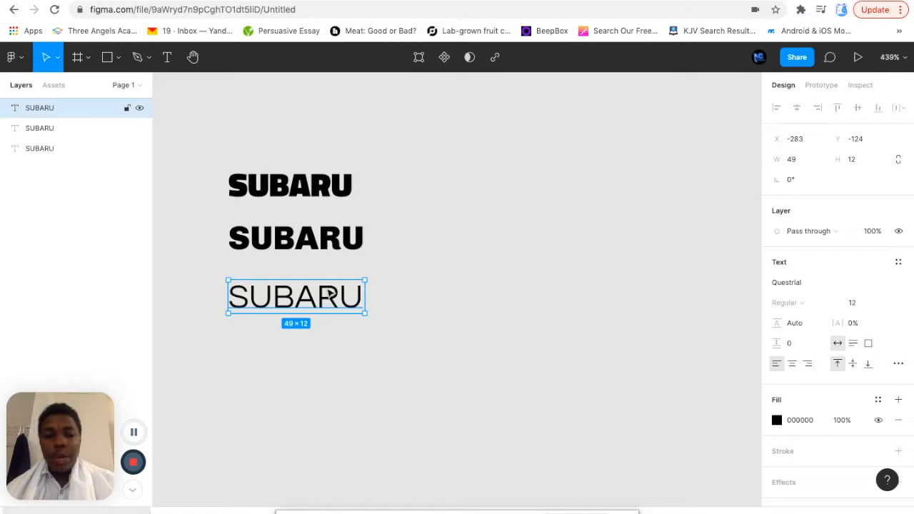
{"action": "mouse_move", "coordinate": [239, 309]}
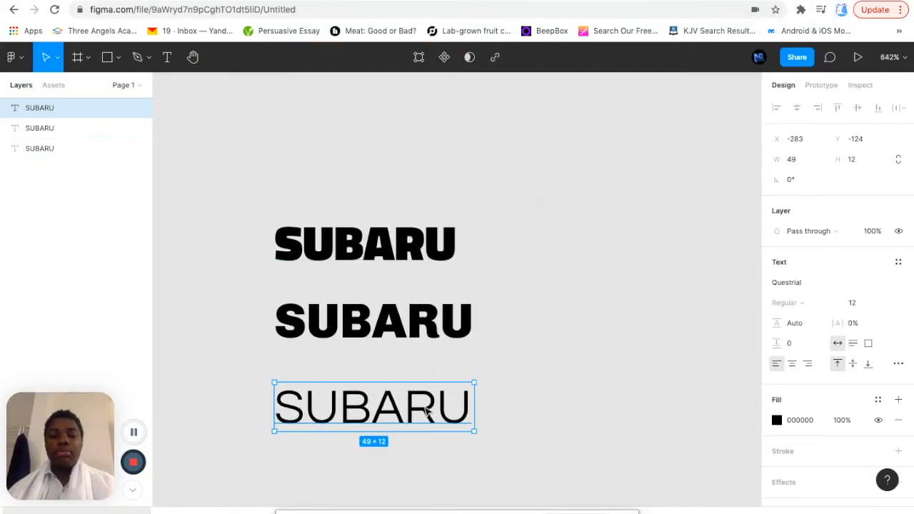
{"action": "mouse_move", "coordinate": [858, 468]}
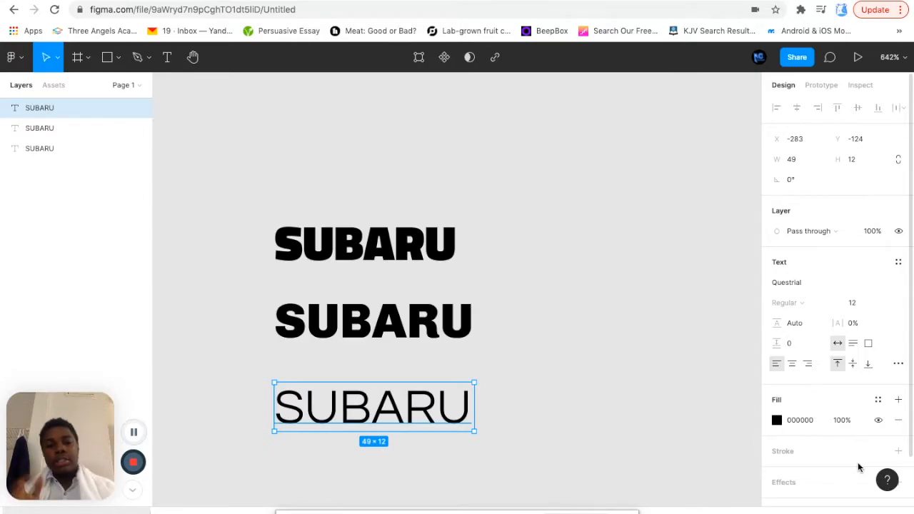
{"action": "mouse_move", "coordinate": [780, 494]}
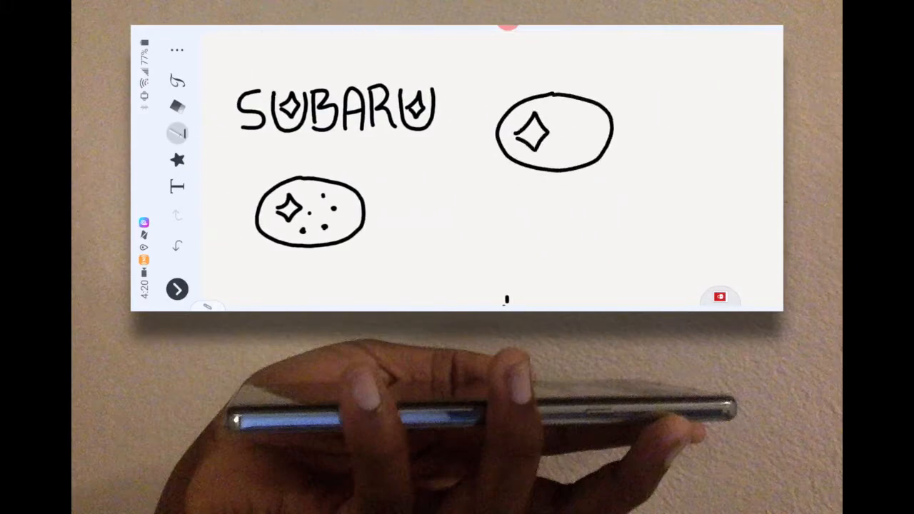
Step: Sketch small circles beside the oval star and a circled star next to SUBARU
{"action": "left_click_drag", "start_coordinate": [542, 129], "coordinate": [543, 257]}
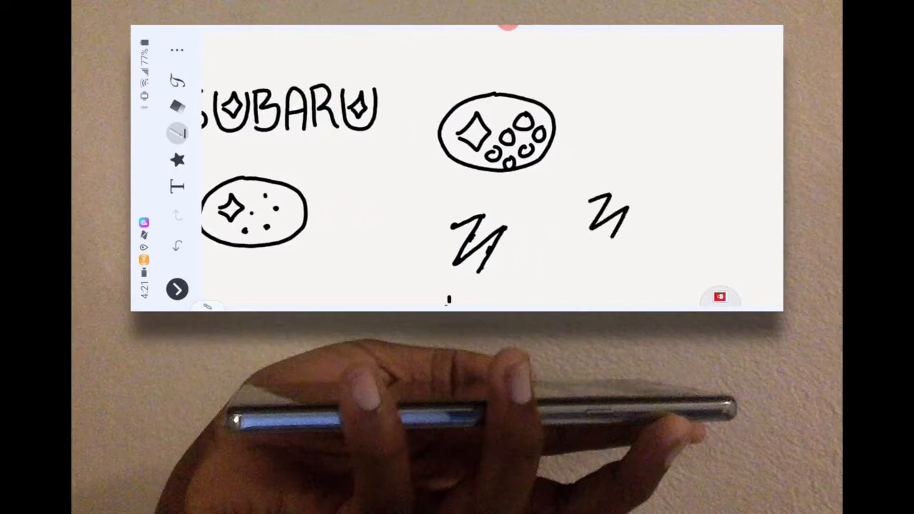
{"action": "left_click_drag", "start_coordinate": [625, 193], "coordinate": [739, 192]}
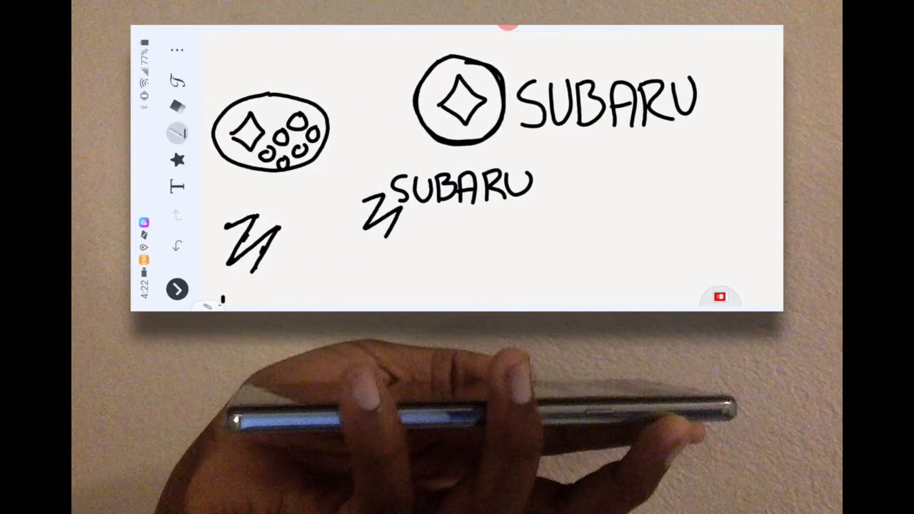
Step: Sketch a star-led SUBARU wordmark, a rounded S in a circle, and underline SUBARU by the hatched star
{"action": "left_click_drag", "start_coordinate": [475, 239], "coordinate": [507, 271]}
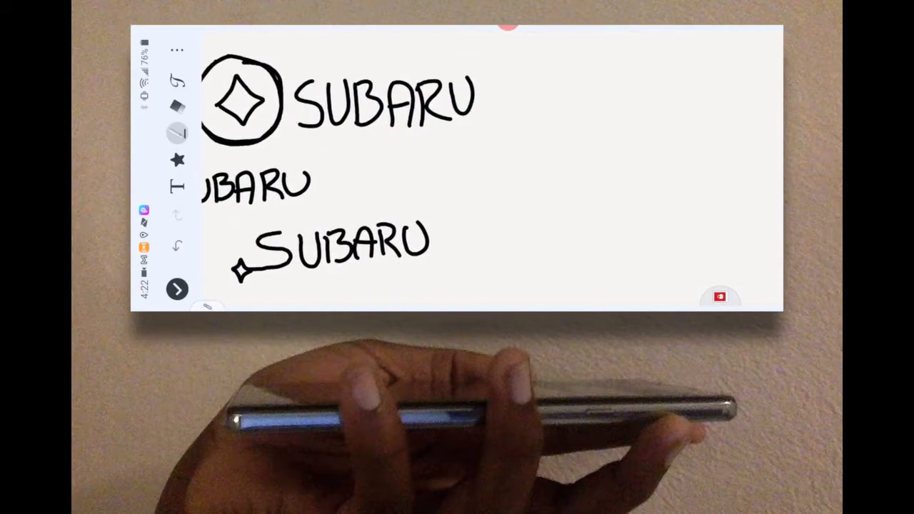
{"action": "left_click_drag", "start_coordinate": [500, 178], "coordinate": [678, 186]}
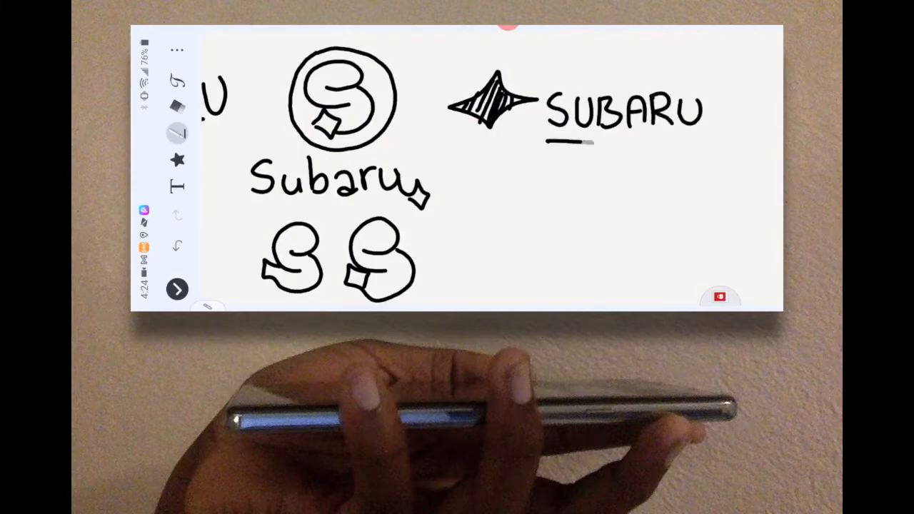
{"action": "left_click_drag", "start_coordinate": [507, 200], "coordinate": [549, 235]}
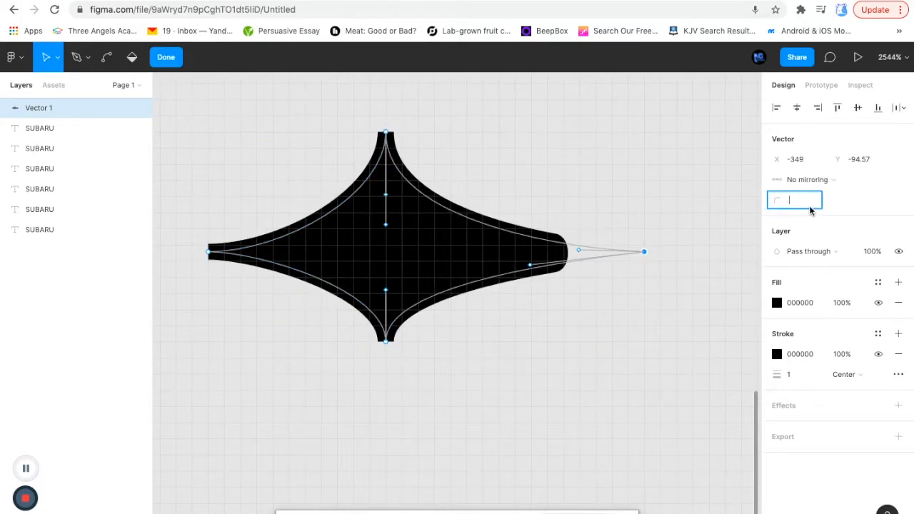
Step: Set the star vector's corner radius to 0.01
{"action": "type", "text": "0.01"}
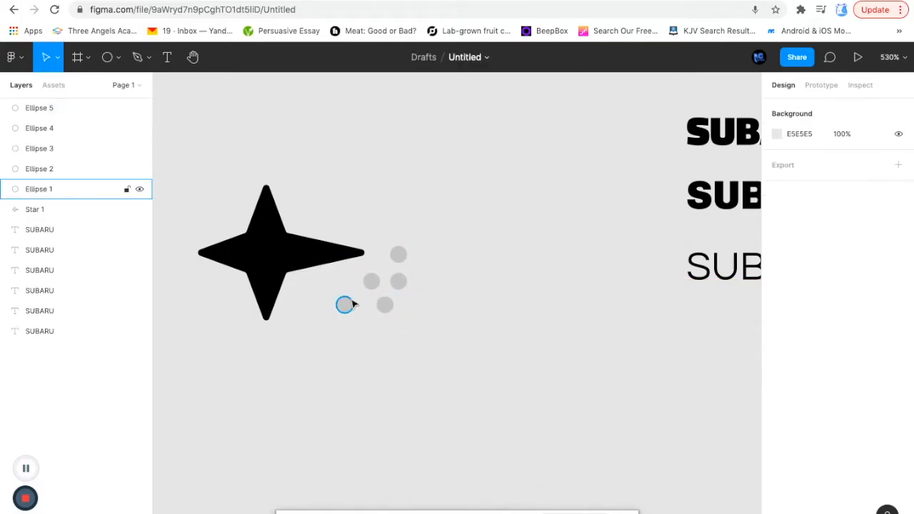
Step: Place a large blue circle behind the star and dots and select the star to turn it white
{"action": "left_click", "coordinate": [398, 253]}
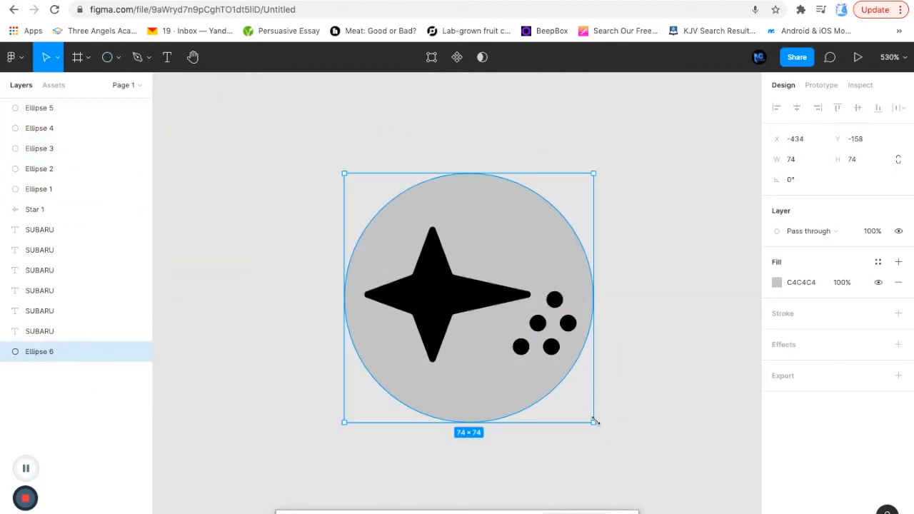
{"action": "left_click", "coordinate": [776, 282]}
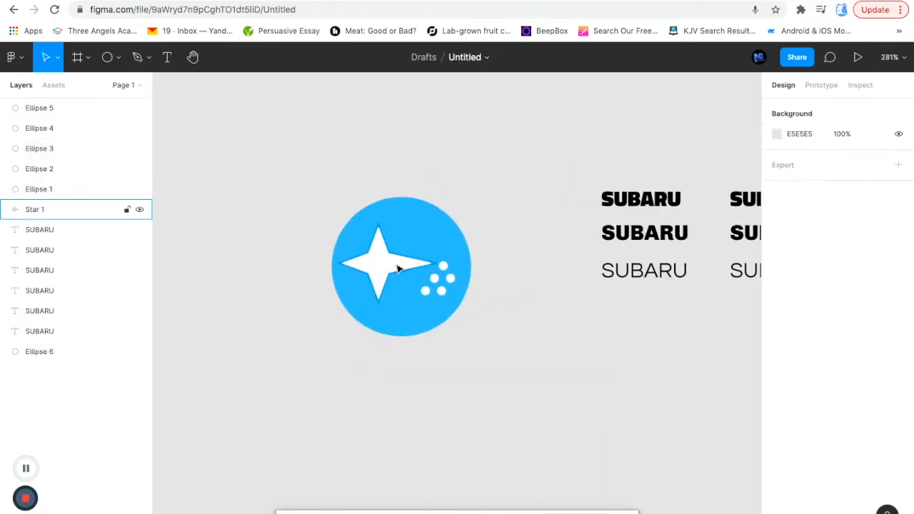
{"action": "double_click", "coordinate": [378, 264]}
{"action": "type", "text": "stars"}
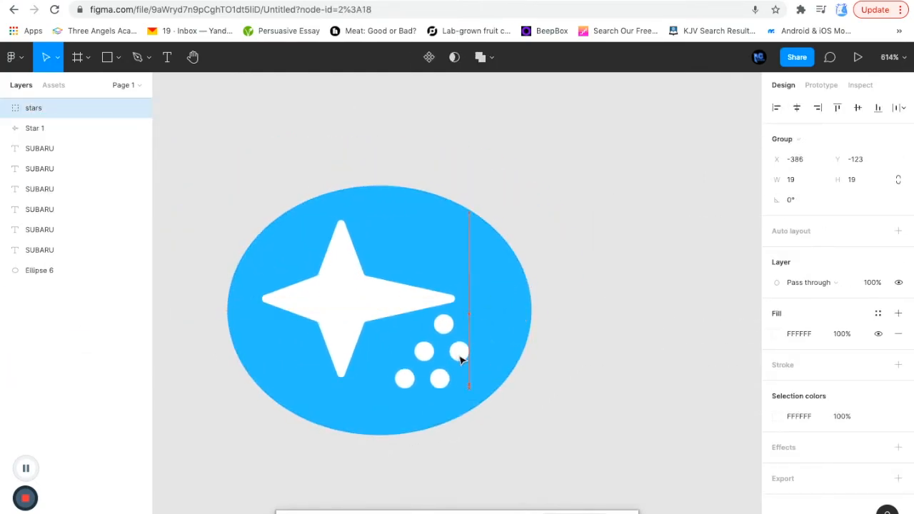
Step: Select the group of small dots to group them as 'stars'
{"action": "left_click", "coordinate": [628, 441]}
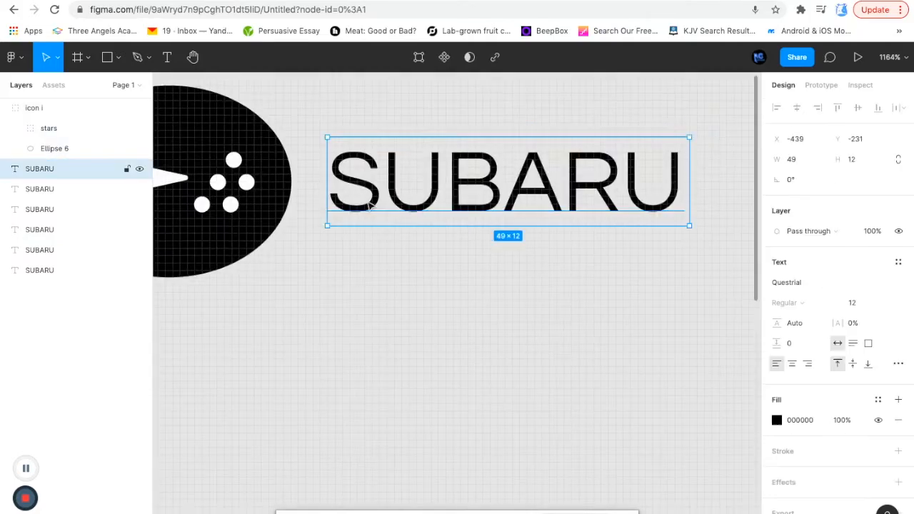
Step: Preview the outlined SUBARU wordmark and send it to back behind the oval icon
{"action": "left_click", "coordinate": [571, 297]}
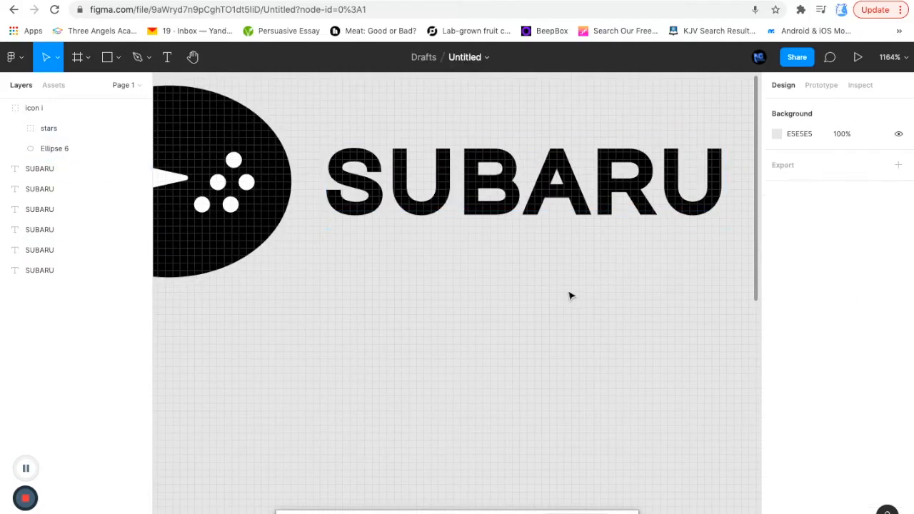
{"action": "right_click", "coordinate": [521, 236]}
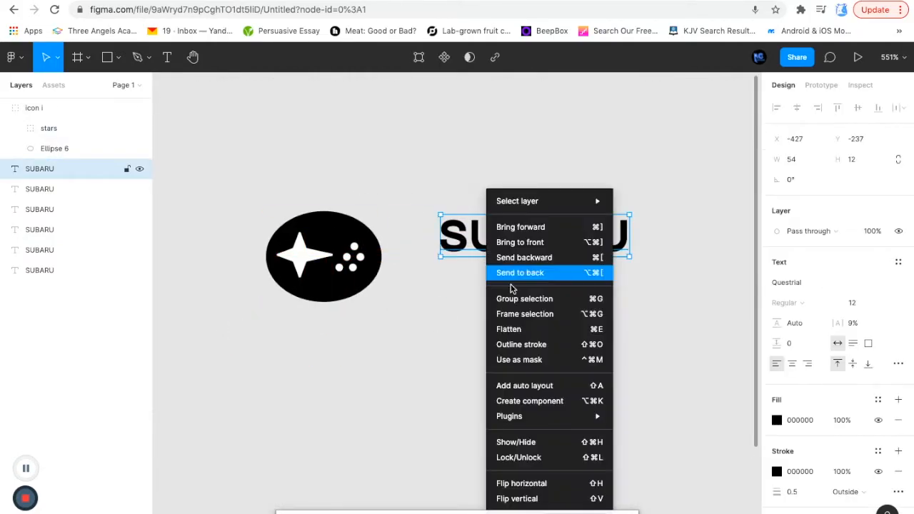
{"action": "left_click", "coordinate": [520, 273]}
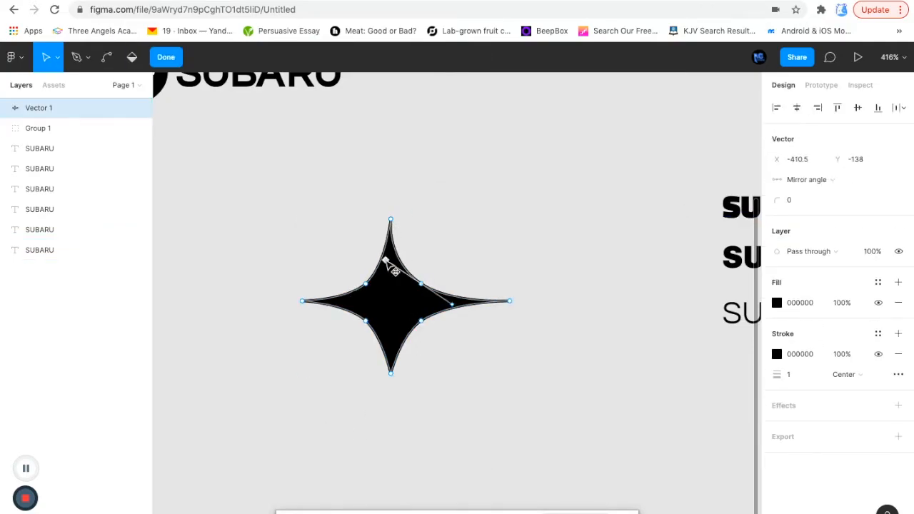
Step: Bend the star's upper-right edge with its bezier handle
{"action": "left_click", "coordinate": [166, 57]}
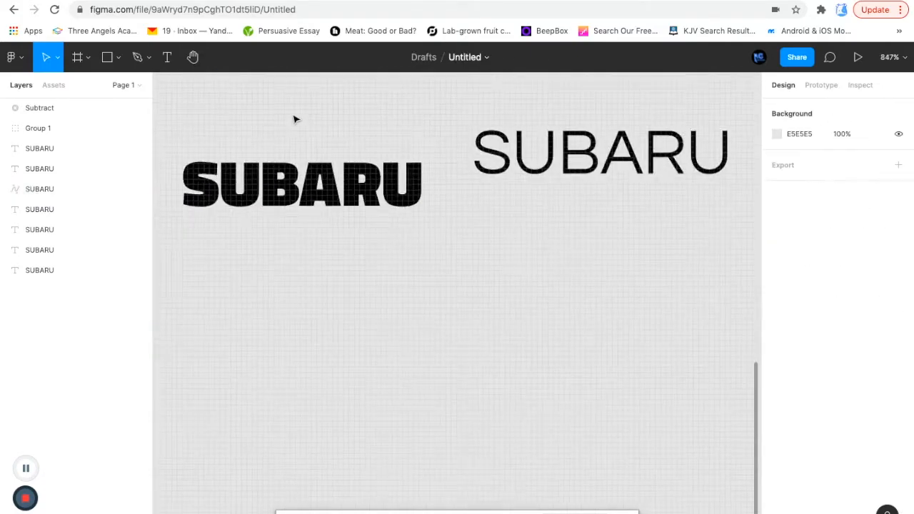
Step: Select the circular star-cut logo in the layers panel for grouping as Logo 2
{"action": "left_click", "coordinate": [39, 107]}
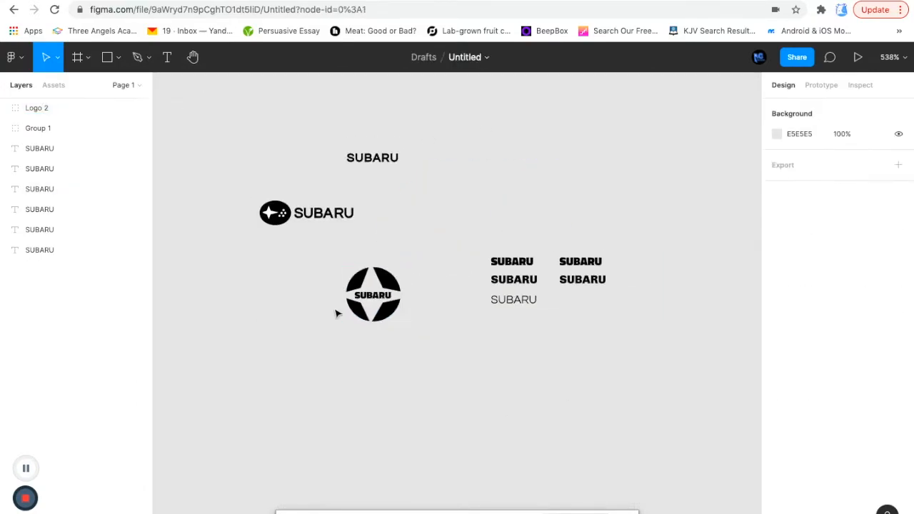
{"action": "left_click", "coordinate": [36, 108]}
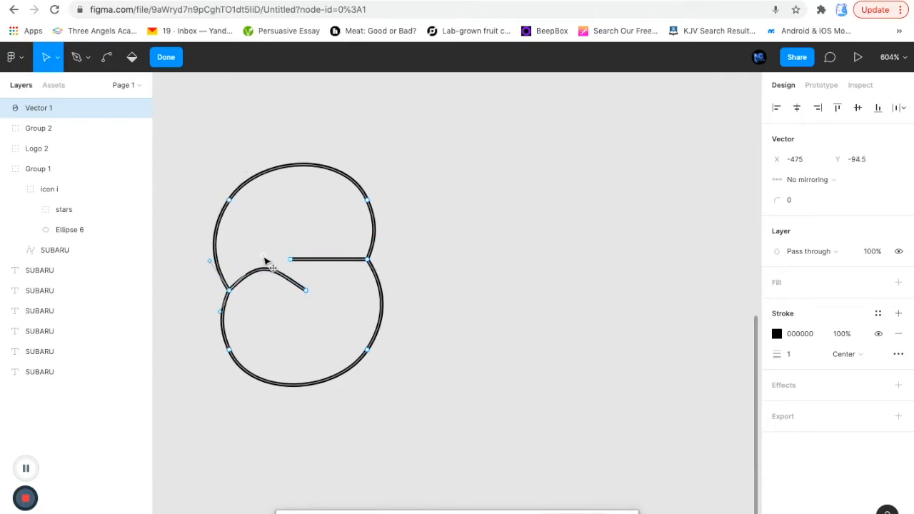
Step: Refine the S curves, then place four-pointed Star 2 beside the bold SUBARU wordmark
{"action": "left_click_drag", "start_coordinate": [291, 259], "coordinate": [325, 246]}
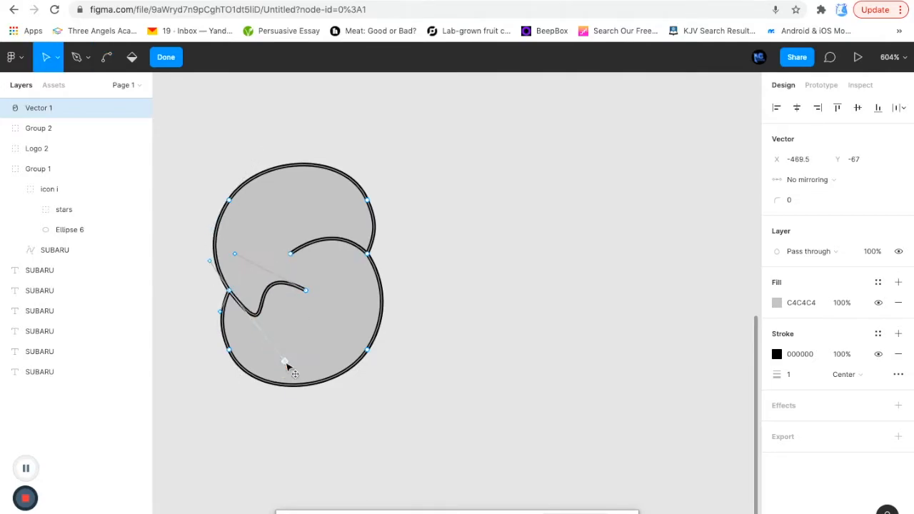
{"action": "left_click", "coordinate": [165, 57]}
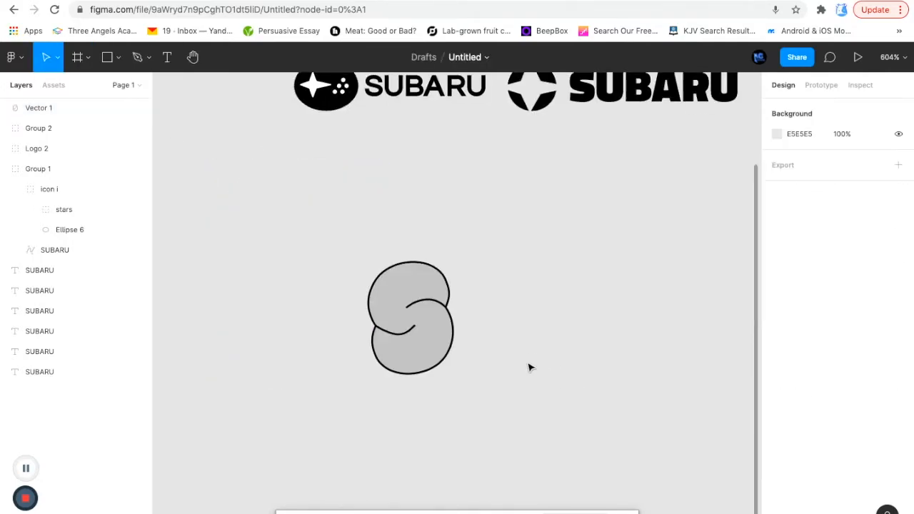
{"action": "left_click", "coordinate": [117, 57]}
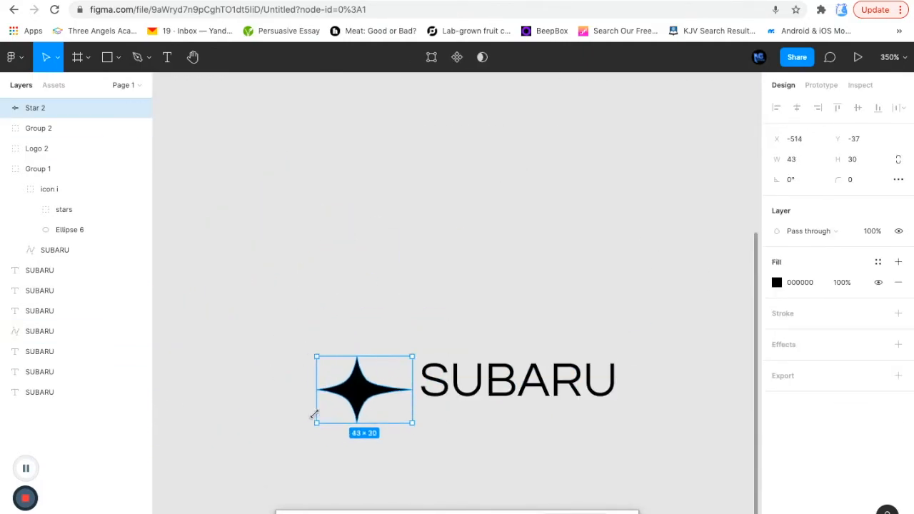
{"action": "left_click", "coordinate": [596, 322]}
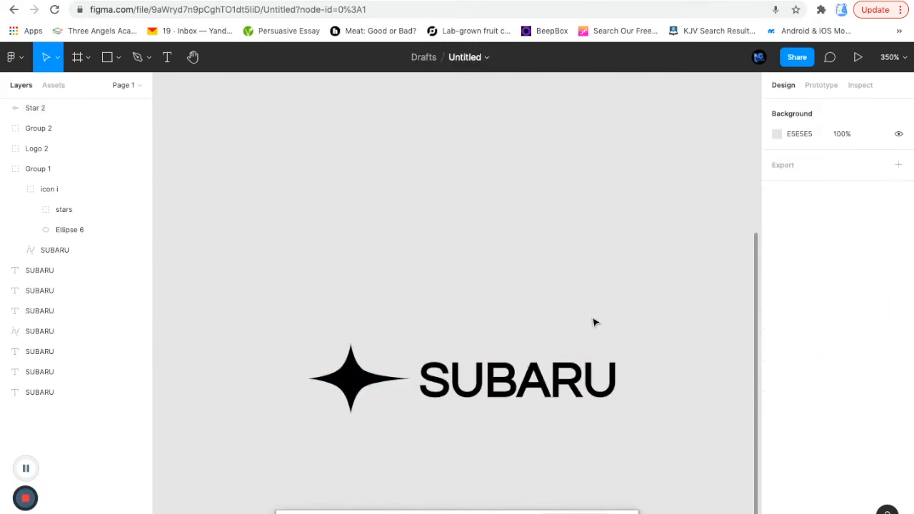